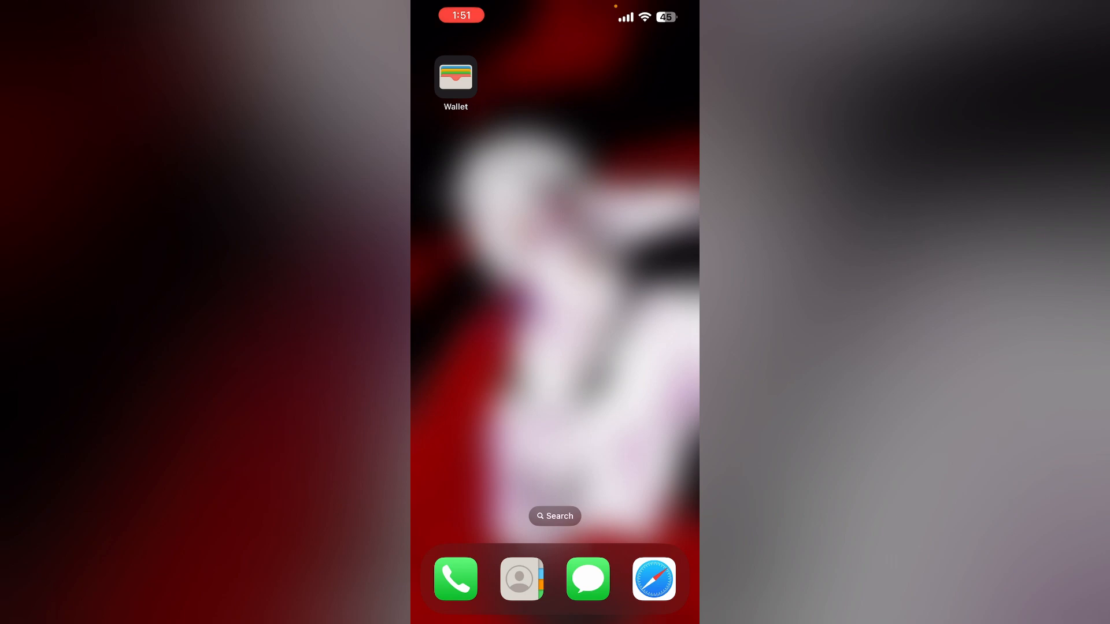
# - Launch Wallet from the home screen and show the Apple Cash card's setup panel
pyautogui.click(455, 76)
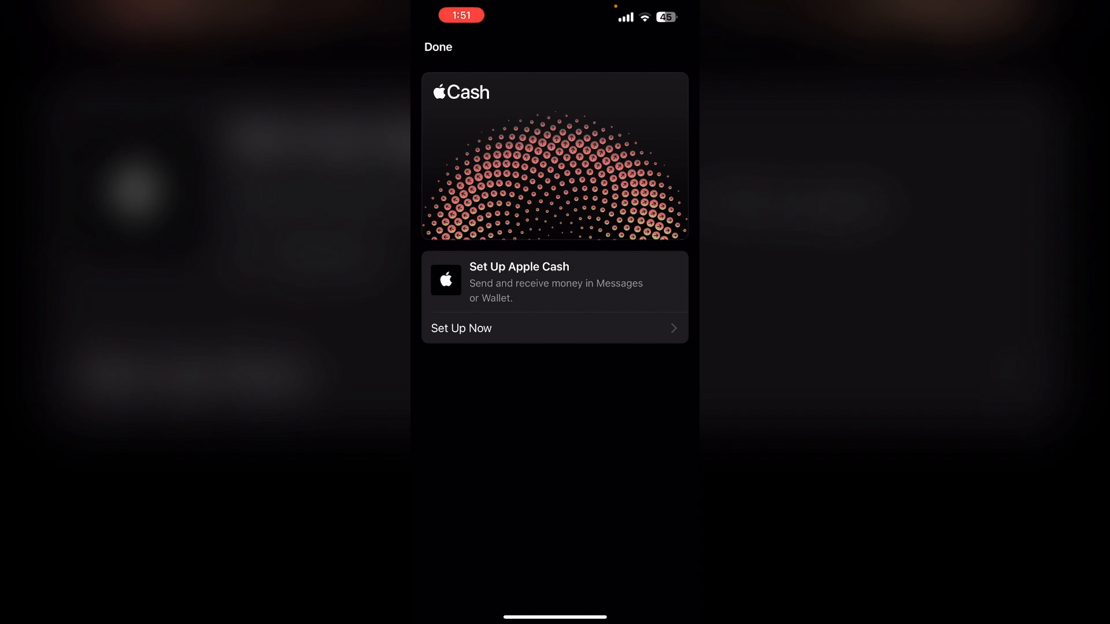
# - Dismiss the Apple Cash card with Done and return to the home screen
pyautogui.click(438, 46)
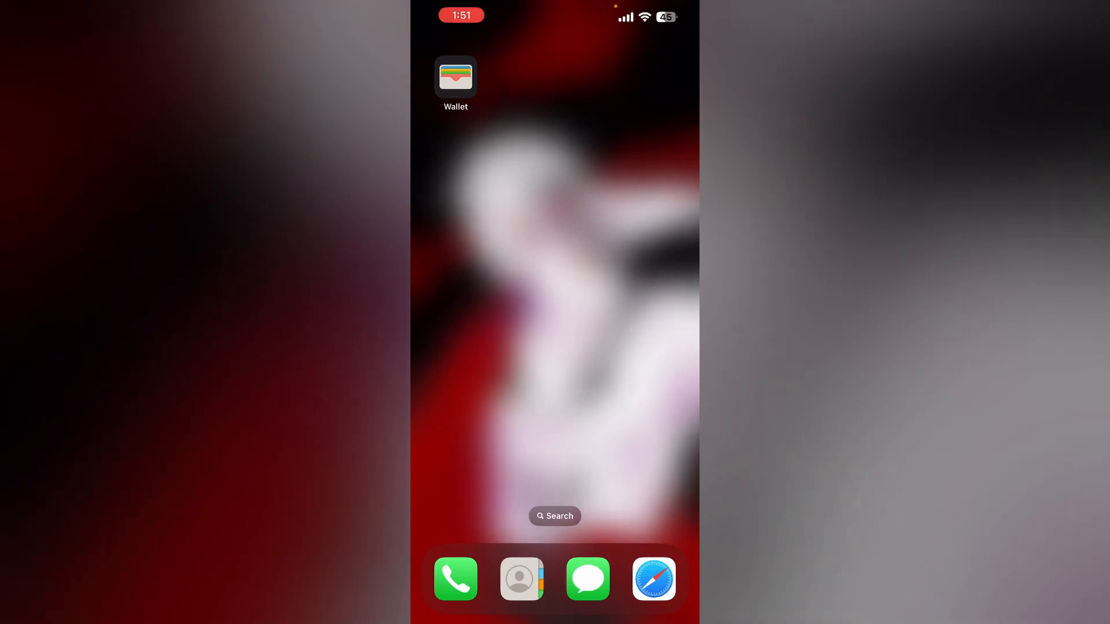